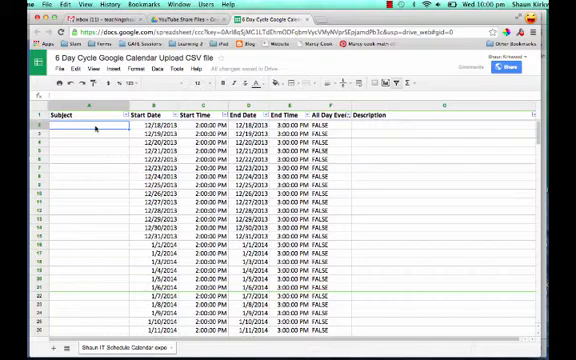
- Enter weekday names like Wednesday and Thursday in the Subject column, checking further rows
{"action": "type", "text": "Wednesday"}
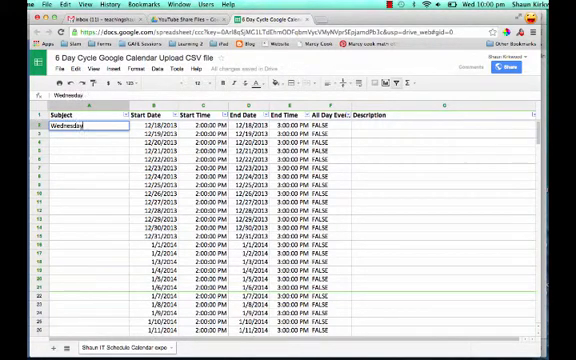
{"action": "type", "text": "Thursday"}
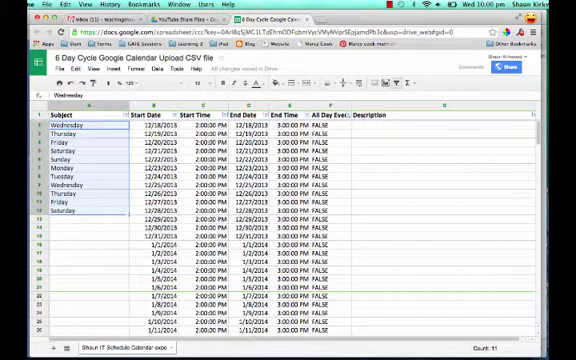
{"action": "scroll", "scroll_direction": "down", "scroll_amount": 3}
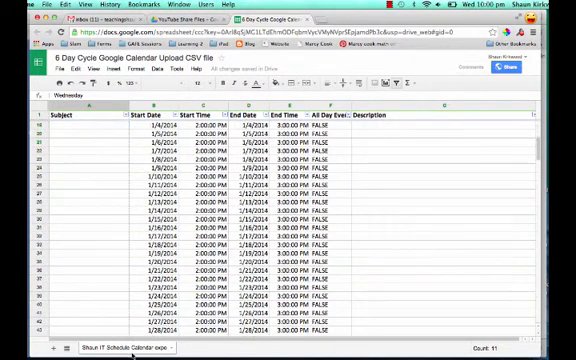
{"action": "scroll", "scroll_direction": "down", "scroll_amount": 3}
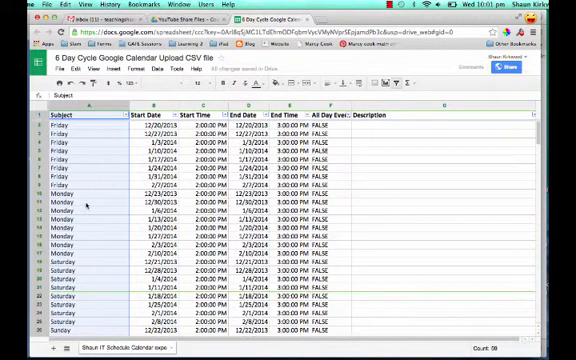
- Scroll through the rows after sorting by Subject so weekend days sit together
{"action": "scroll", "scroll_direction": "down", "scroll_amount": 3}
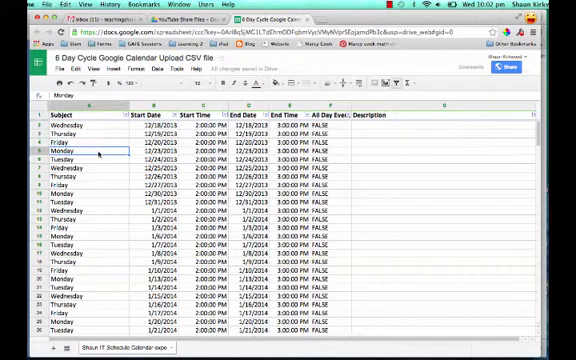
- Scroll down and back up to check weekend rows are removed and dates are in order
{"action": "scroll", "scroll_direction": "down", "scroll_amount": 3}
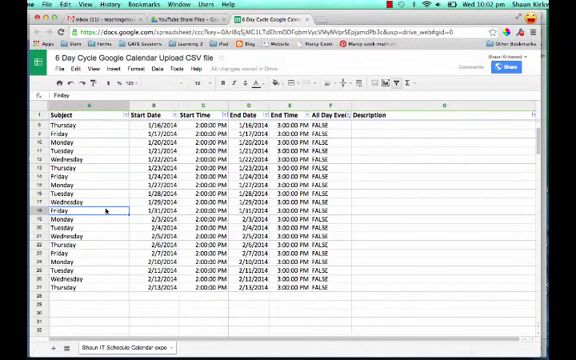
{"action": "scroll", "scroll_direction": "up", "scroll_amount": 3}
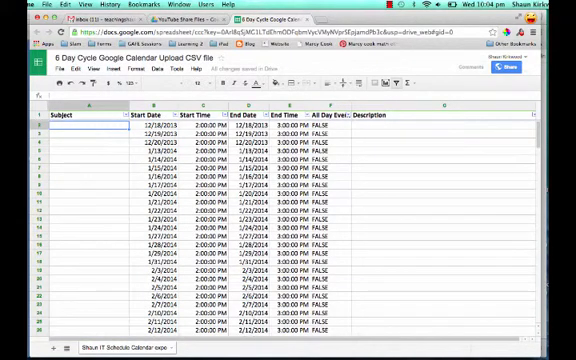
- Enter Day 1 through Day 6 in Subject cells A2 to A7
{"action": "type", "text": "Day 1"}
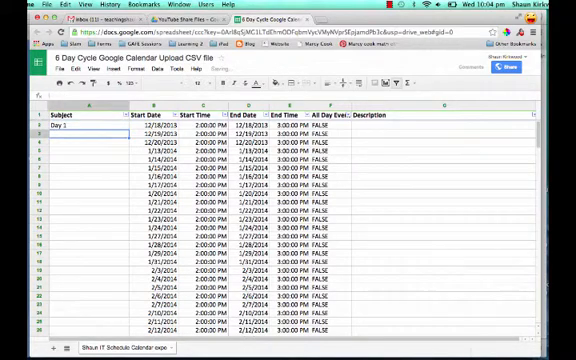
{"action": "type", "text": "Day 2"}
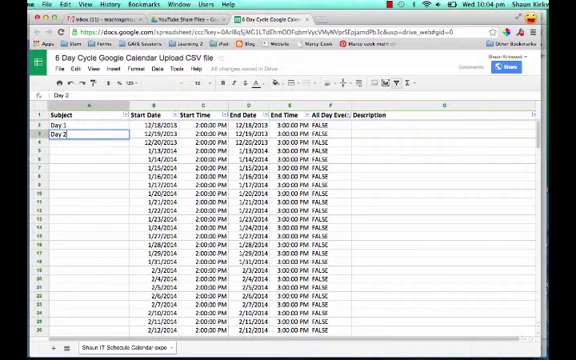
{"action": "type", "text": "Day 3"}
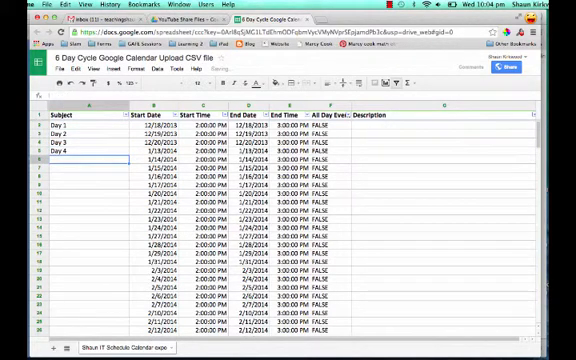
{"action": "type", "text": "Day 5"}
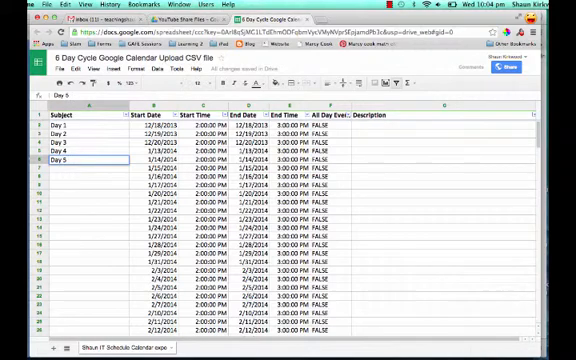
{"action": "type", "text": "Day 6"}
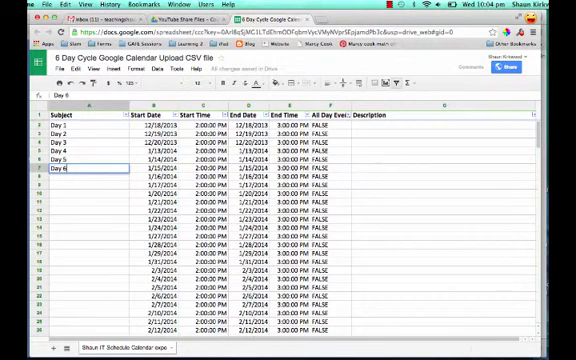
{"action": "left_click", "coordinate": [58, 127]}
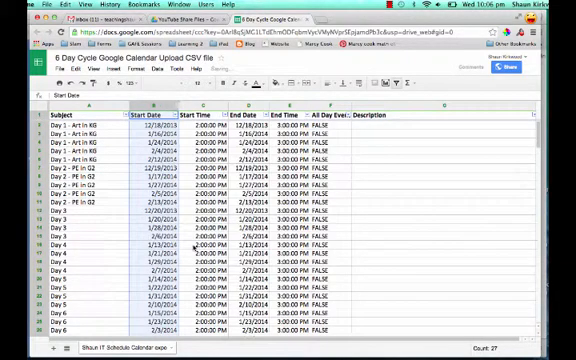
- Scroll to check the Art in KG and PE in G2 labels in date order
{"action": "scroll", "scroll_direction": "down", "scroll_amount": 3}
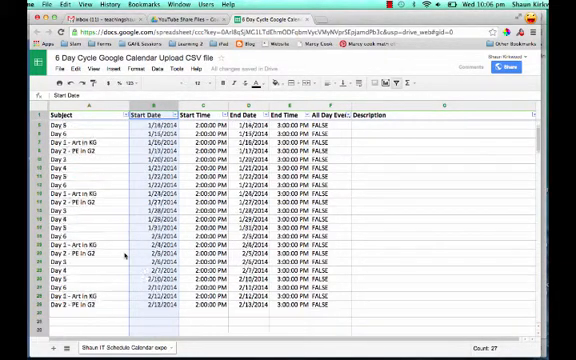